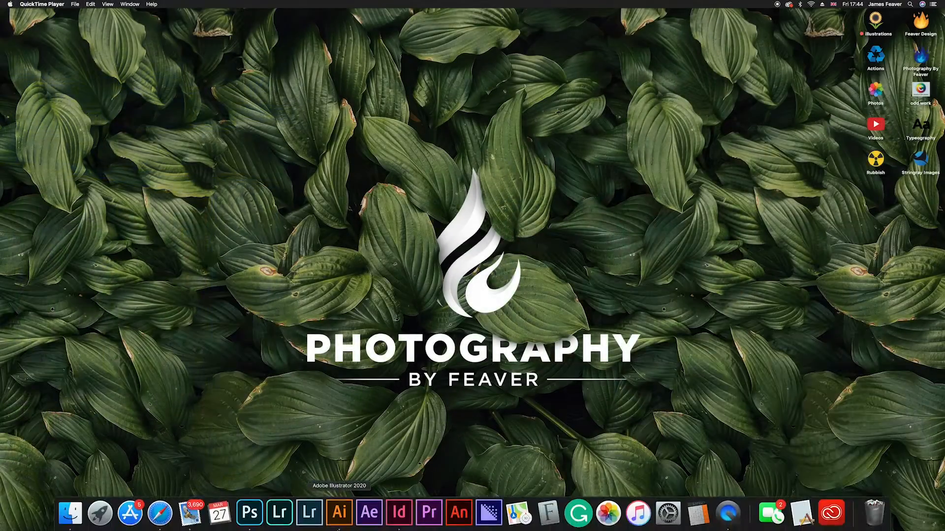
- Launch Adobe Photoshop 2020 from the Dock to its home screen
{"action": "left_click", "coordinate": [252, 510]}
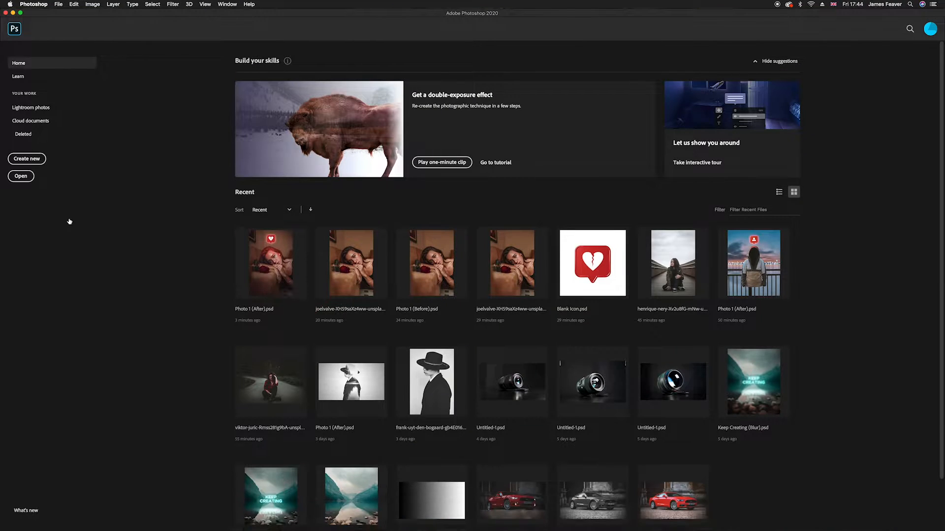
- Create a new blank 1000 × 1000 pixel document at 300 ppi
{"action": "left_click", "coordinate": [27, 158]}
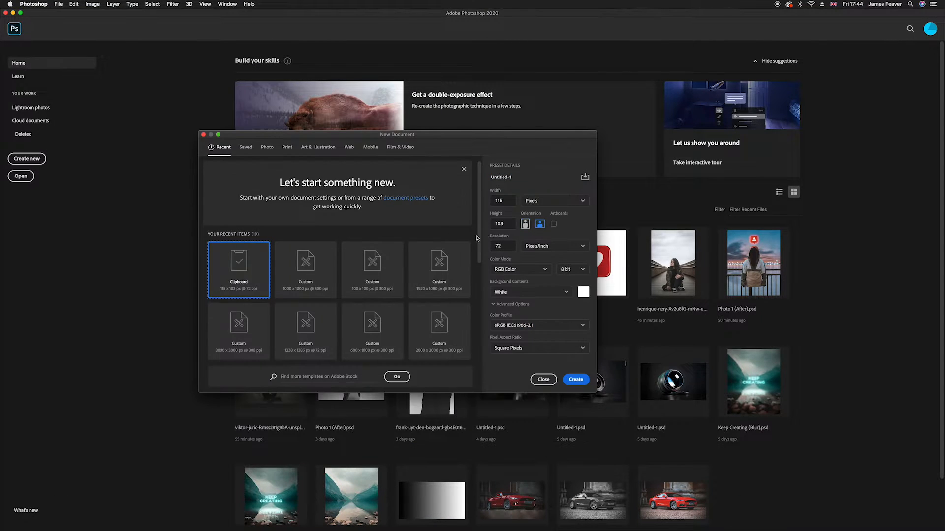
{"action": "left_click", "coordinate": [502, 201]}
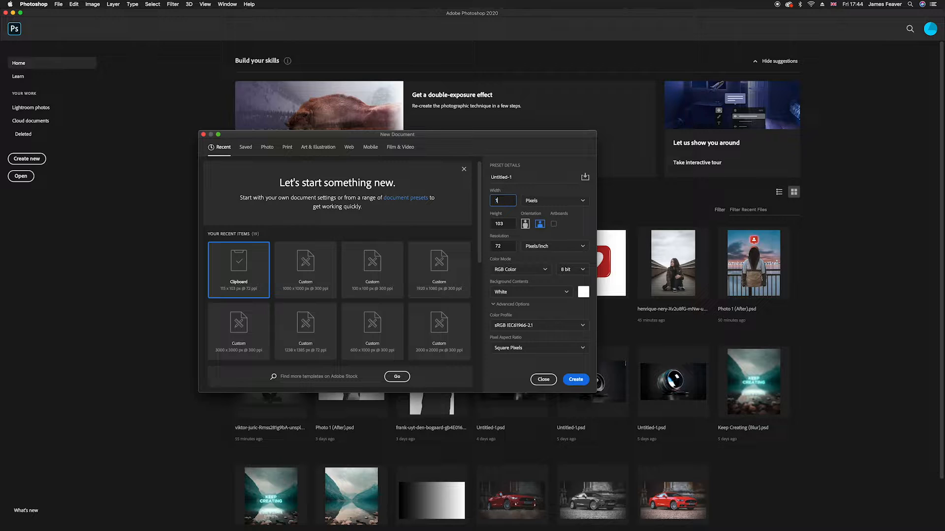
{"action": "type", "text": "1000"}
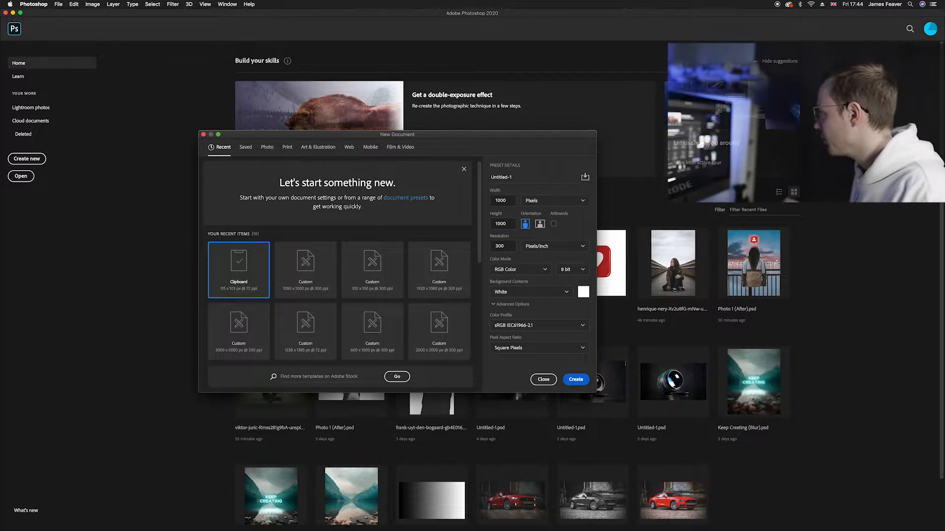
{"action": "left_click", "coordinate": [576, 380]}
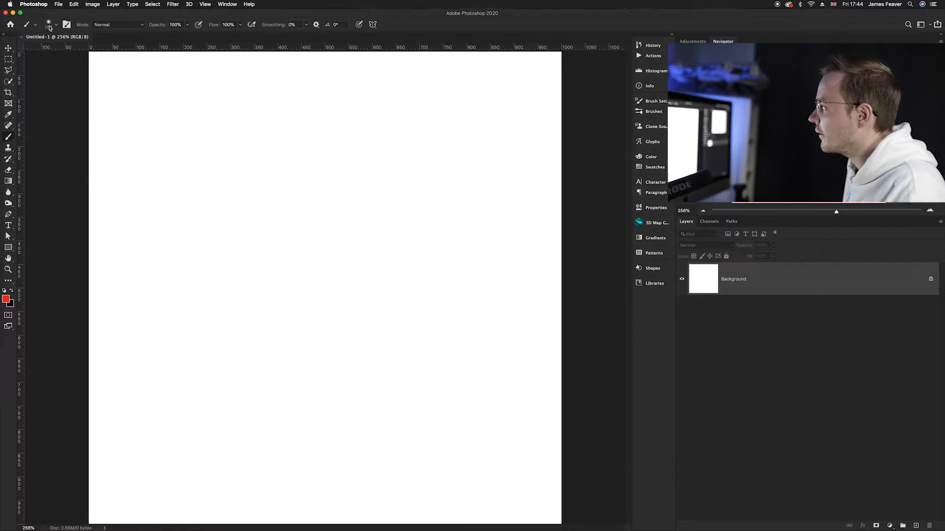
- Set the brush to a soft 150-pixel tip with 0% hardness
{"action": "left_click", "coordinate": [52, 25]}
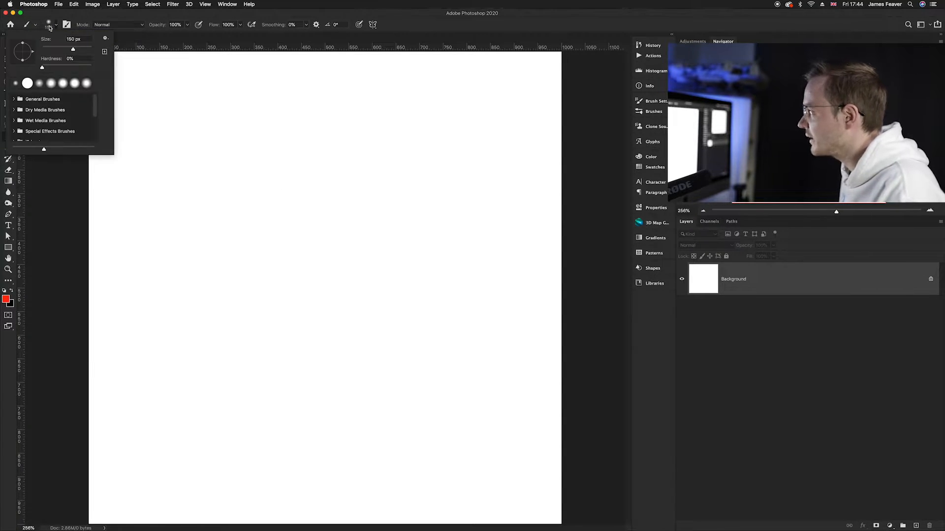
{"action": "left_click_drag", "start_coordinate": [41, 68], "coordinate": [65, 68]}
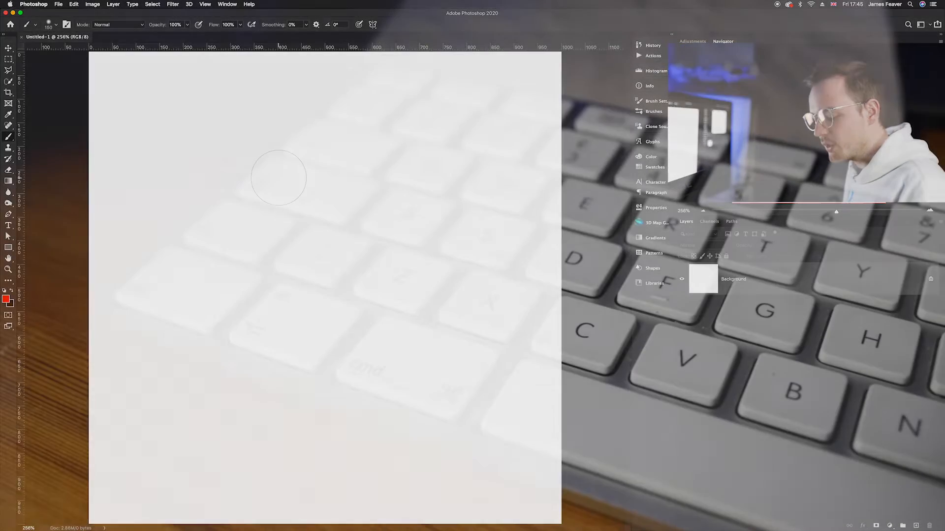
- Paint a thick hard-edged red stroke across the top of the canvas
{"action": "left_click", "coordinate": [279, 178]}
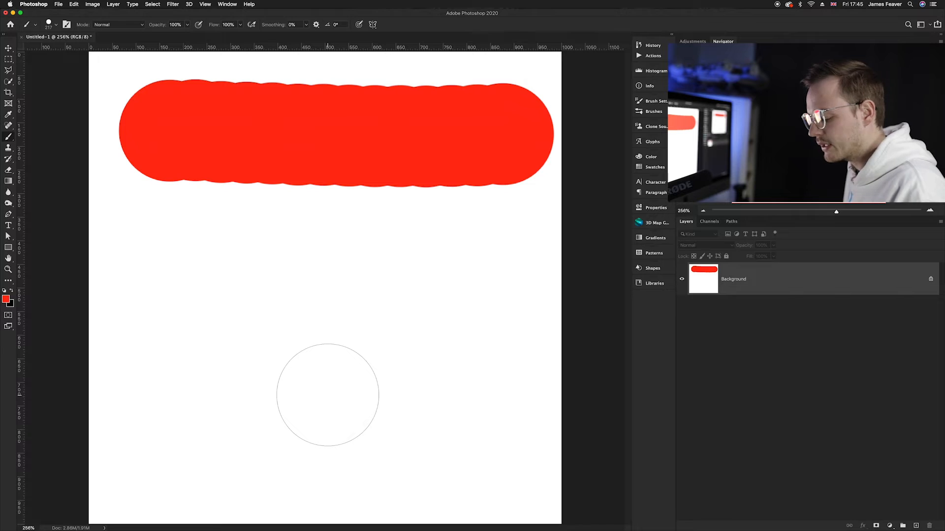
{"action": "mouse_move", "coordinate": [283, 299]}
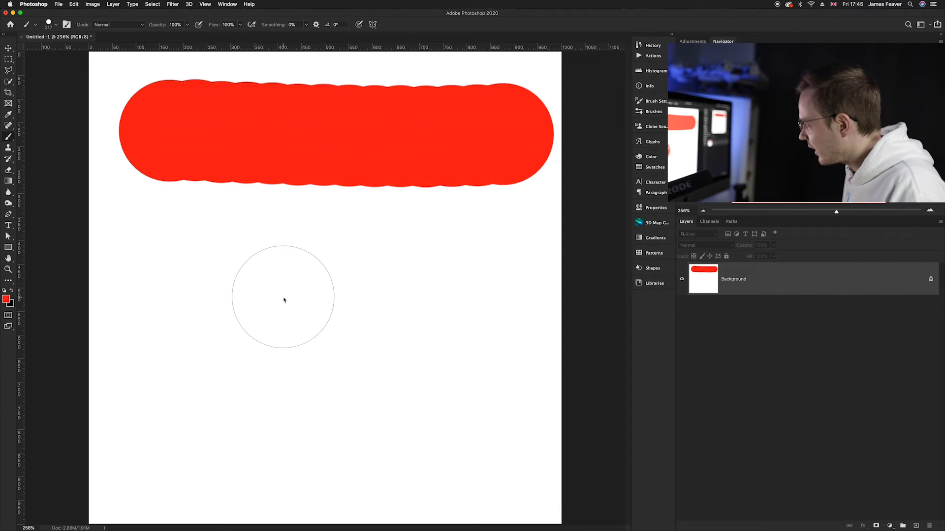
- Paint a broad soft red stroke, then a thinner soft stroke below it
{"action": "left_click", "coordinate": [283, 299]}
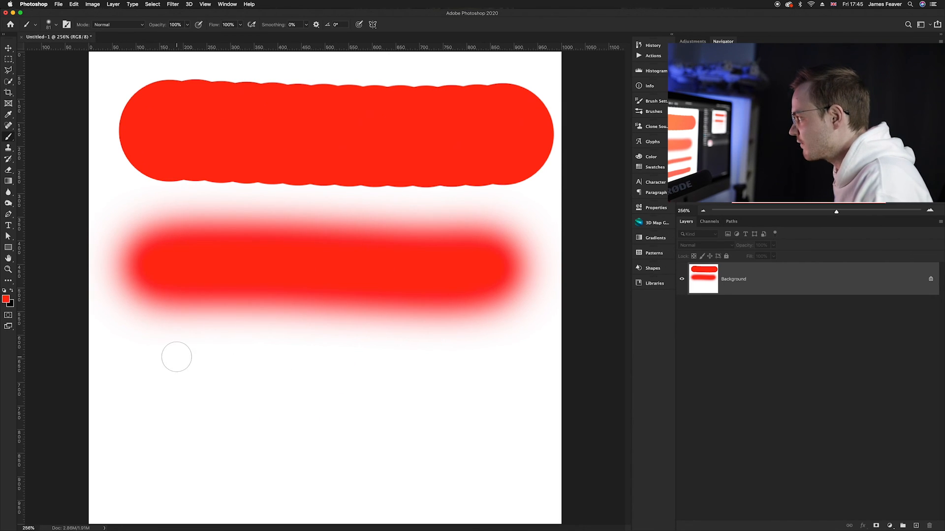
{"action": "left_click_drag", "start_coordinate": [150, 364], "coordinate": [482, 365]}
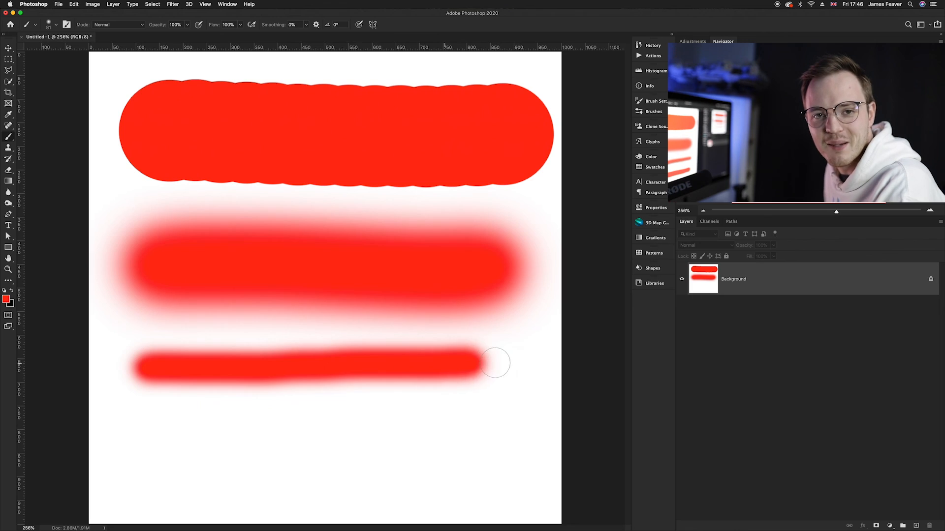